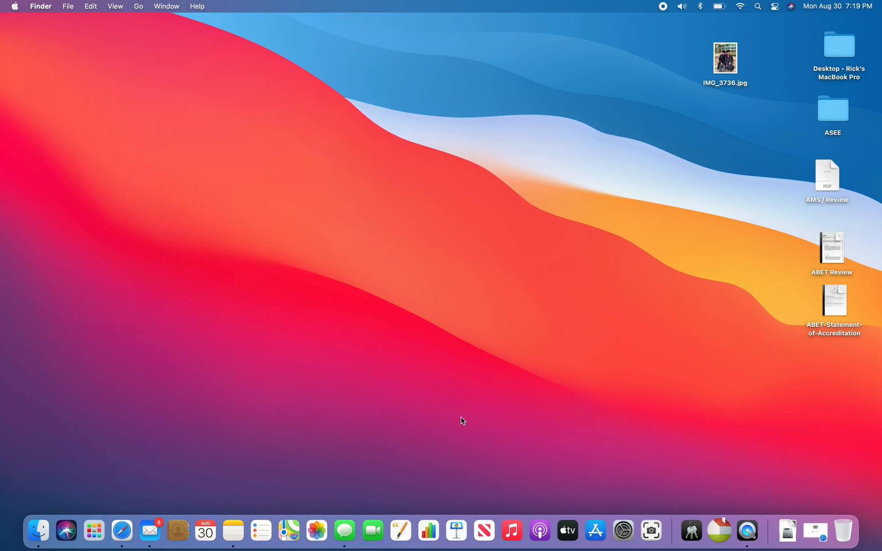
pyautogui.moveTo(440, 407)
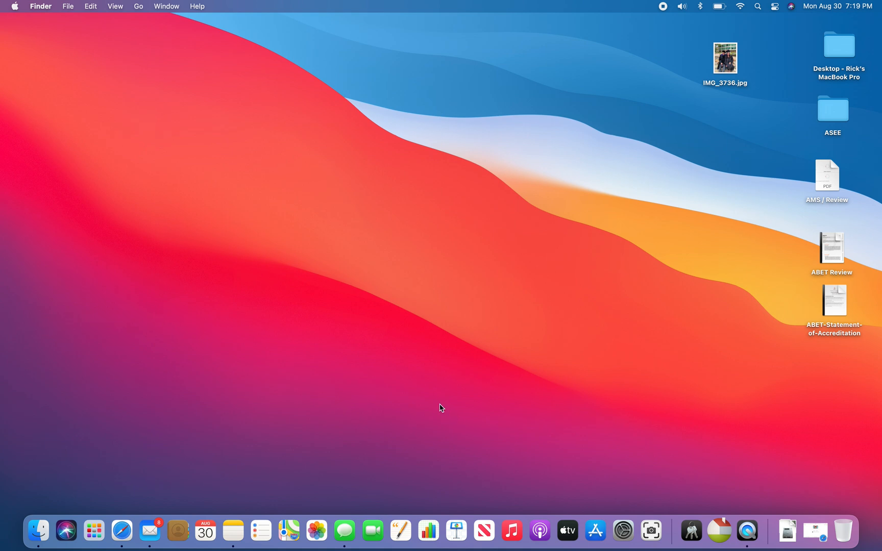
pyautogui.moveTo(122, 530)
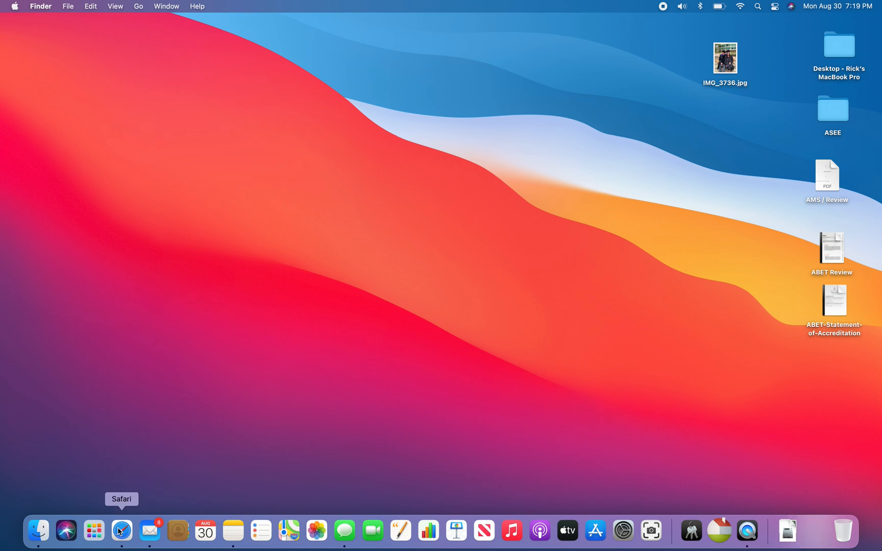
# Step: Launch Safari to app.minitab.com and show the File menu's open options
pyautogui.click(121, 530)
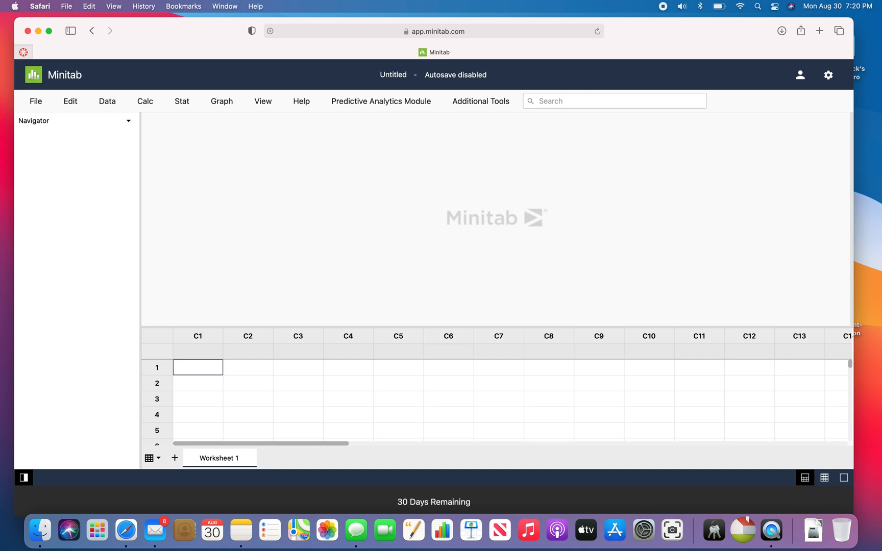
pyautogui.moveTo(181, 101)
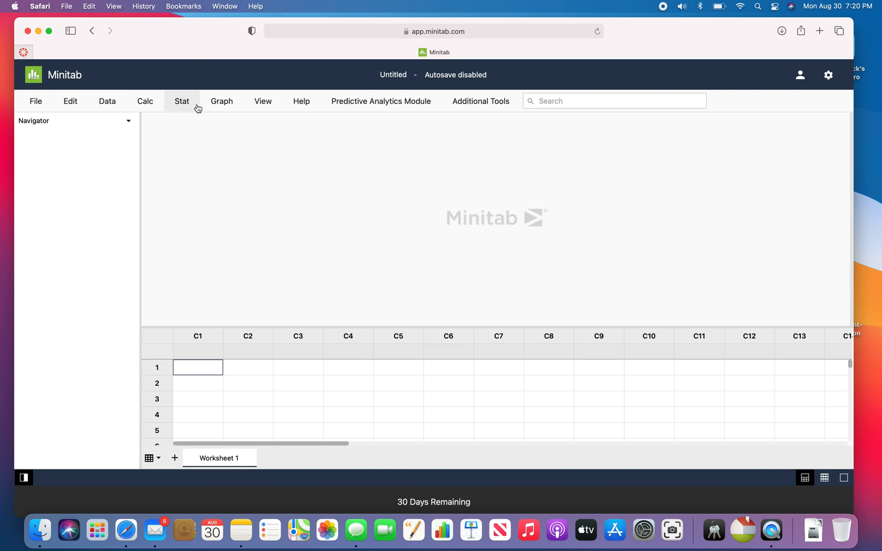
pyautogui.click(35, 101)
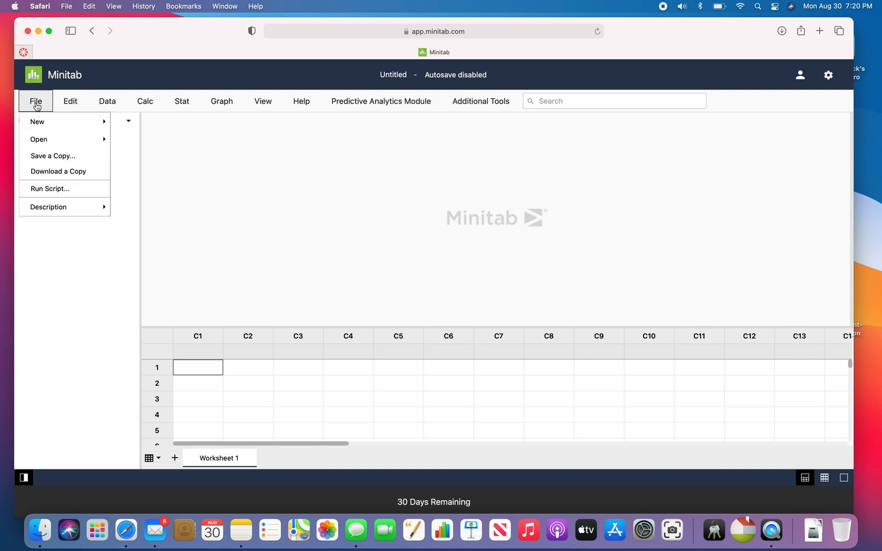
pyautogui.moveTo(39, 139)
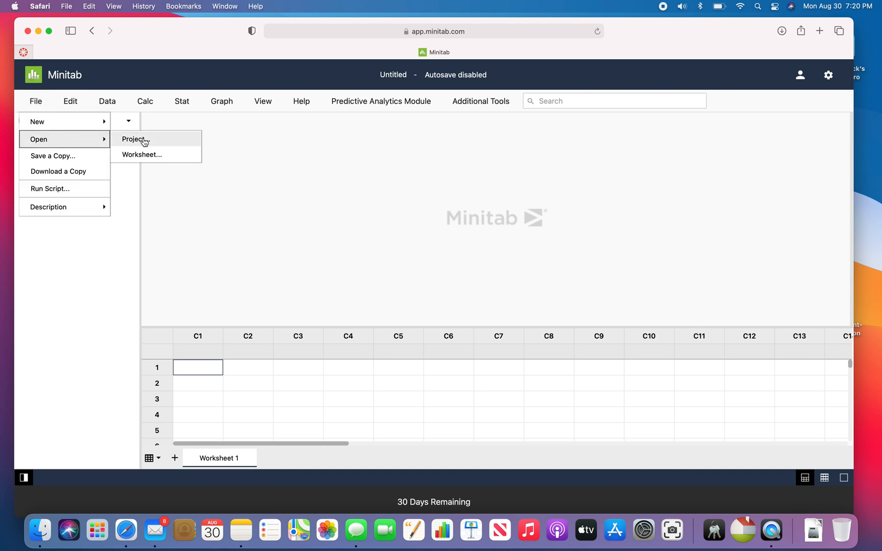
# Step: Open a project with Google Drive as the source, bringing up the Google sign-in
pyautogui.click(134, 138)
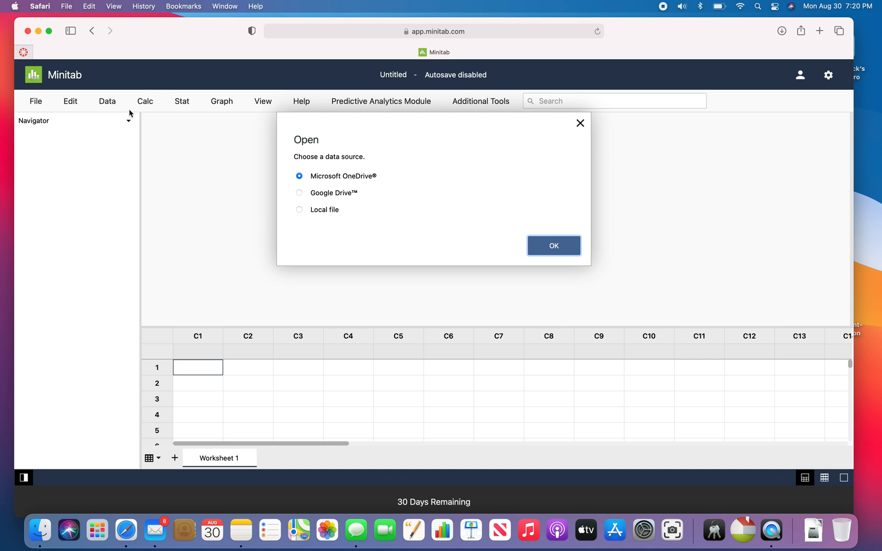
pyautogui.moveTo(322, 182)
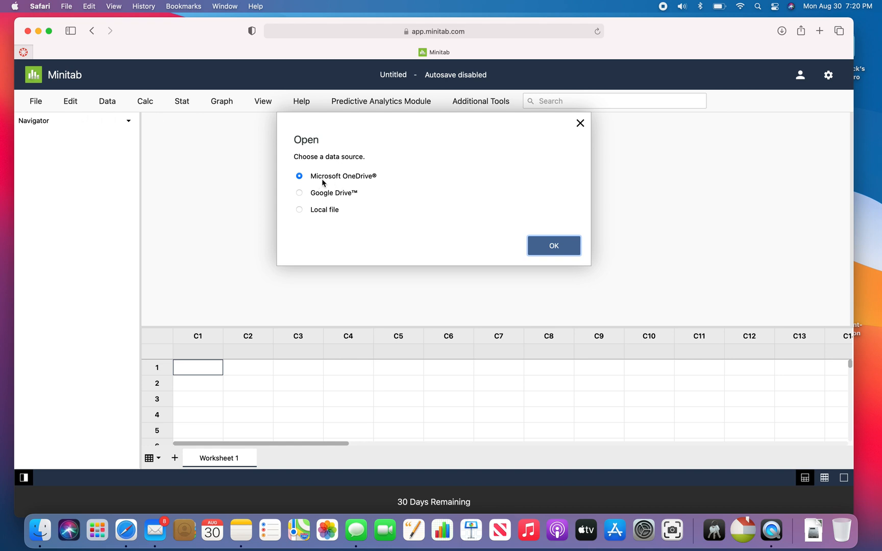
pyautogui.moveTo(342, 180)
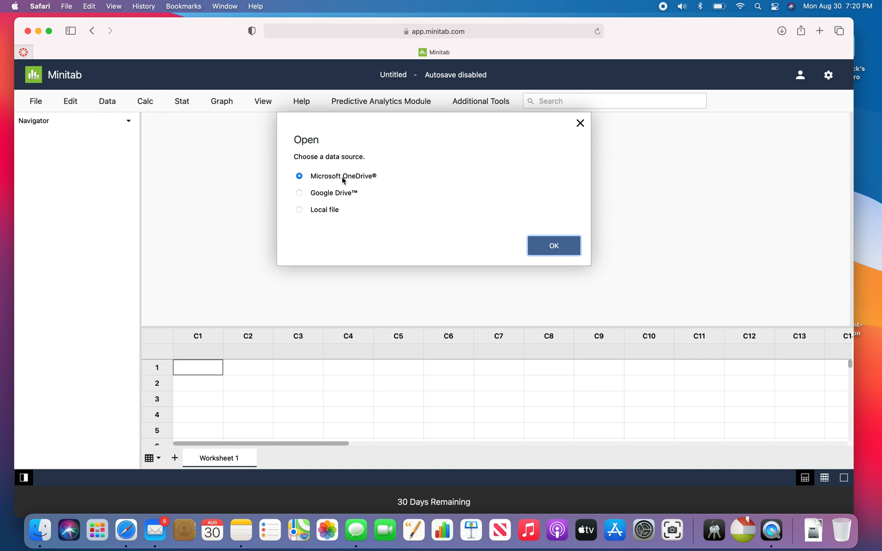
pyautogui.moveTo(318, 216)
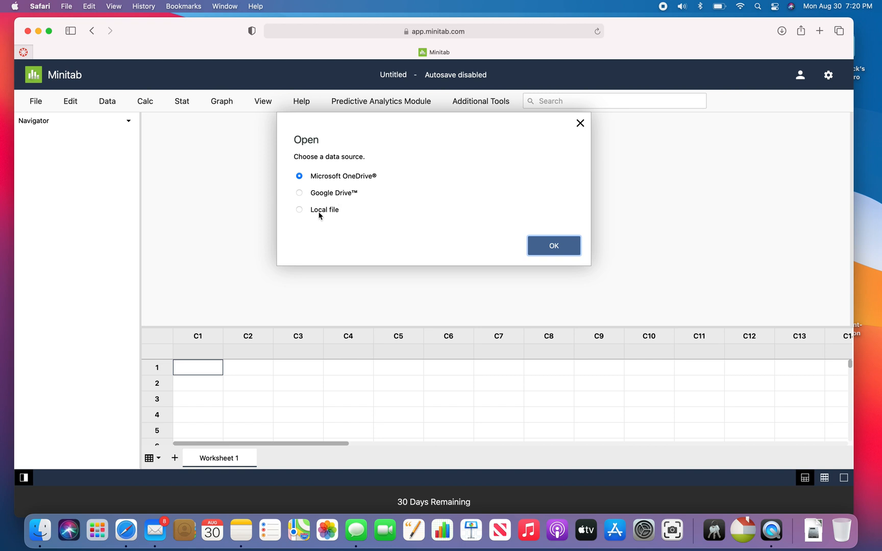
pyautogui.click(299, 209)
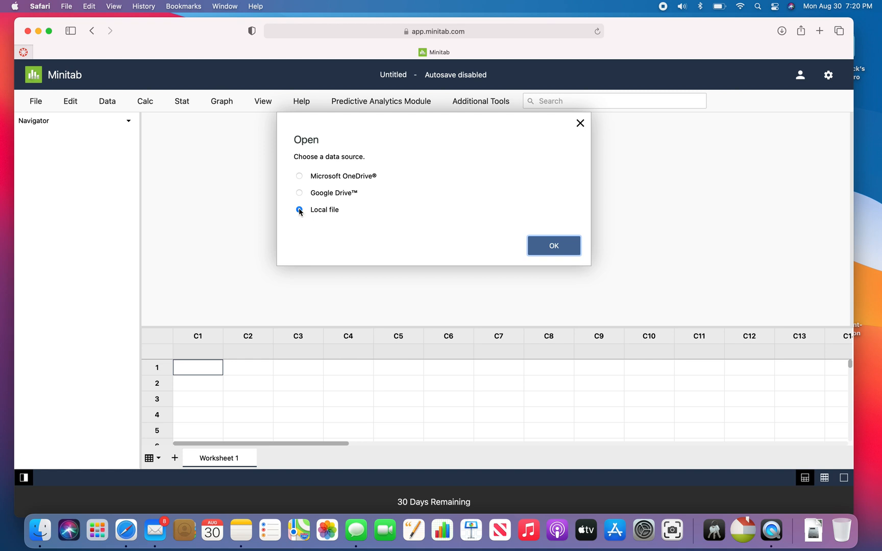
pyautogui.click(299, 192)
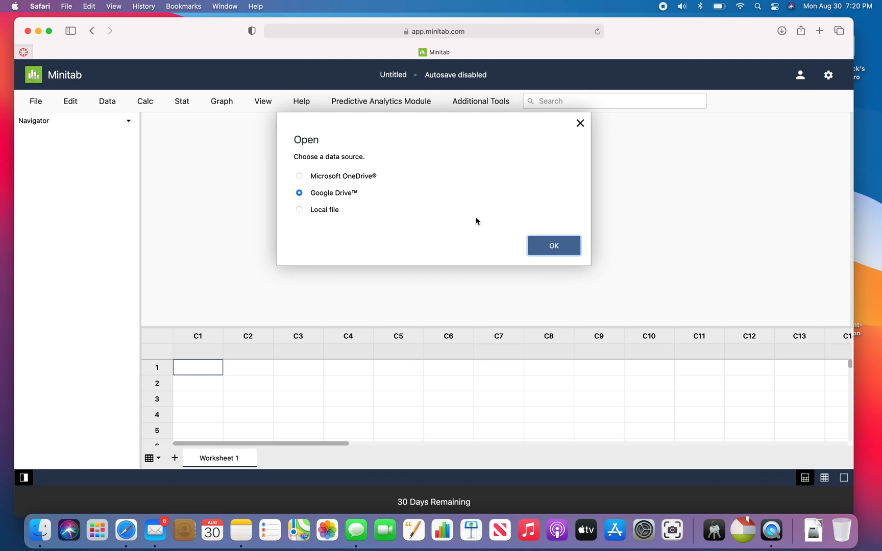
pyautogui.click(553, 246)
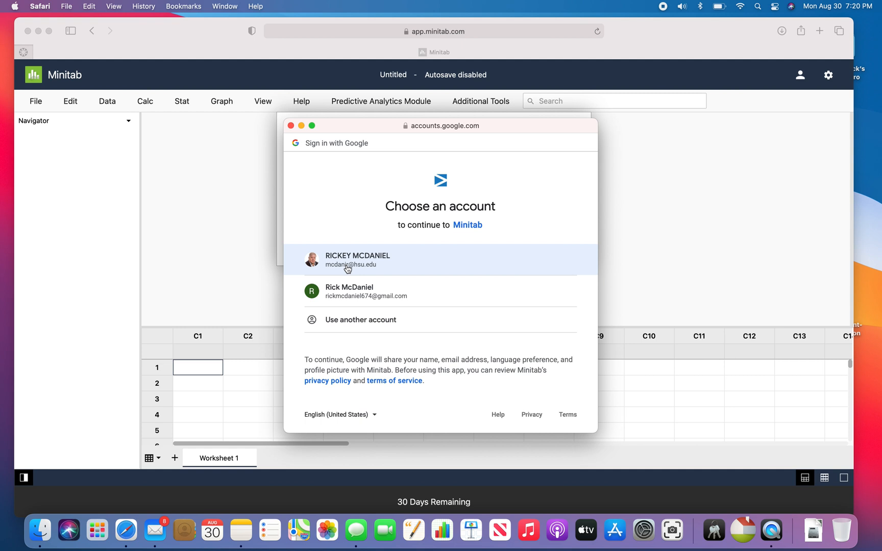
pyautogui.click(356, 260)
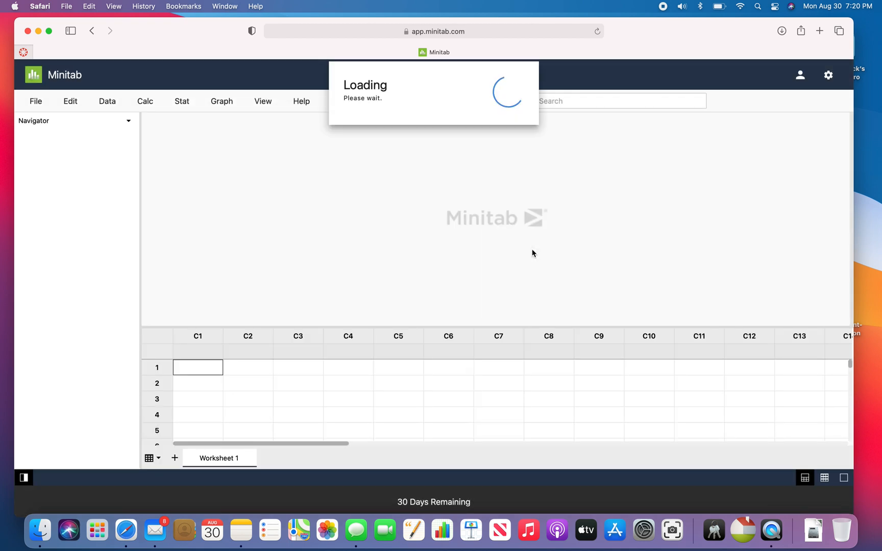
pyautogui.moveTo(502, 248)
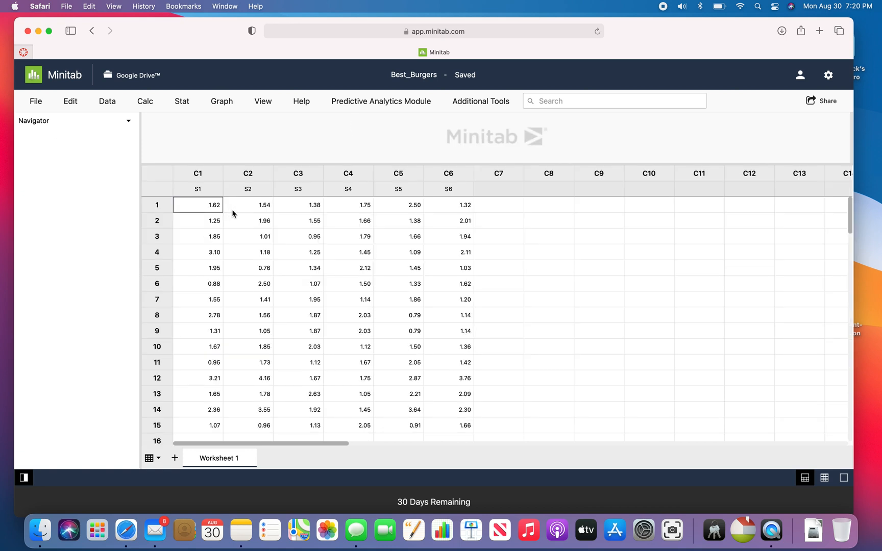
pyautogui.moveTo(360, 168)
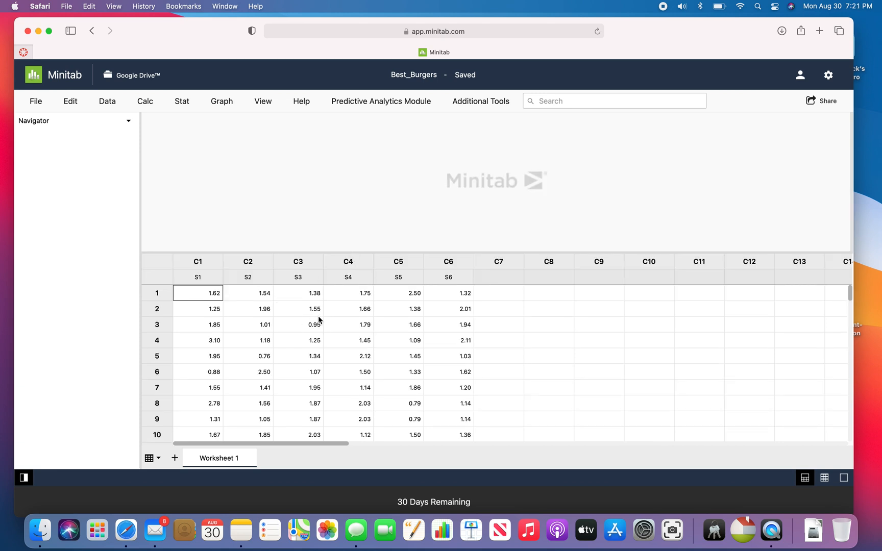
pyautogui.moveTo(314, 309)
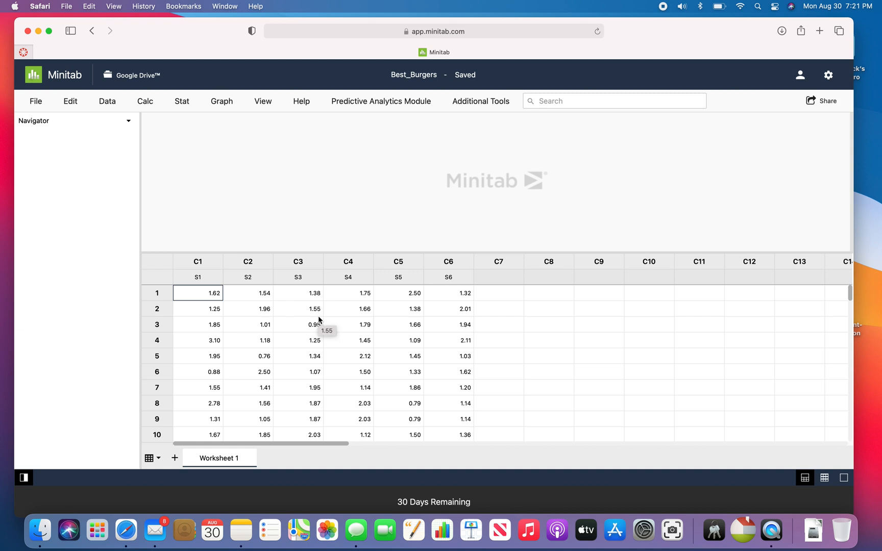
pyautogui.moveTo(320, 170)
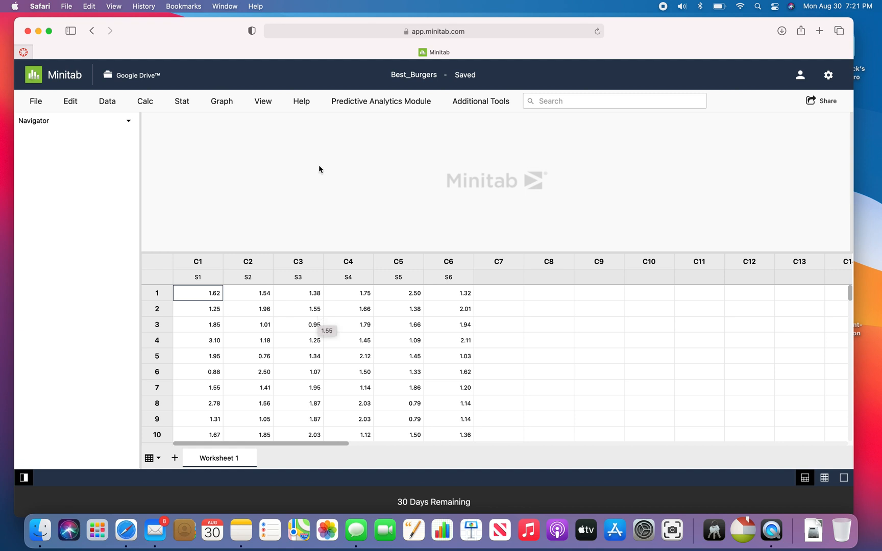
pyautogui.moveTo(145, 101)
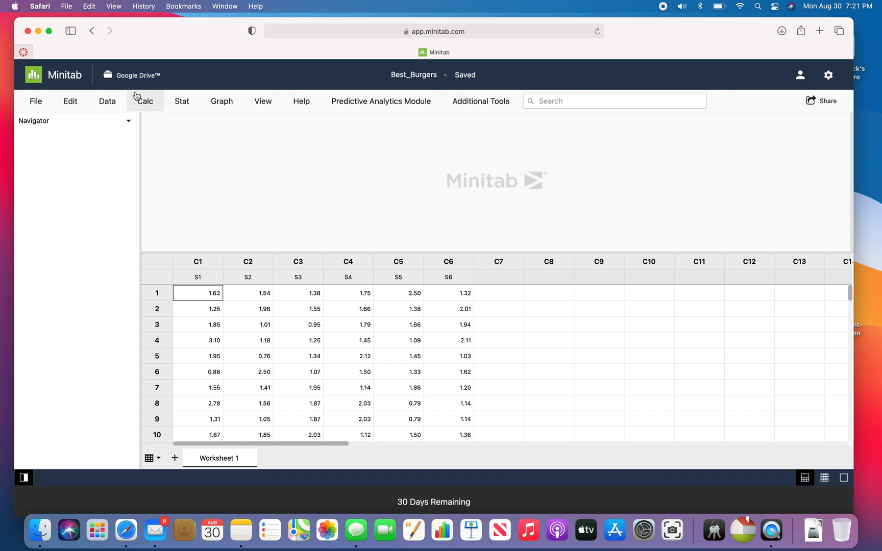
pyautogui.moveTo(221, 101)
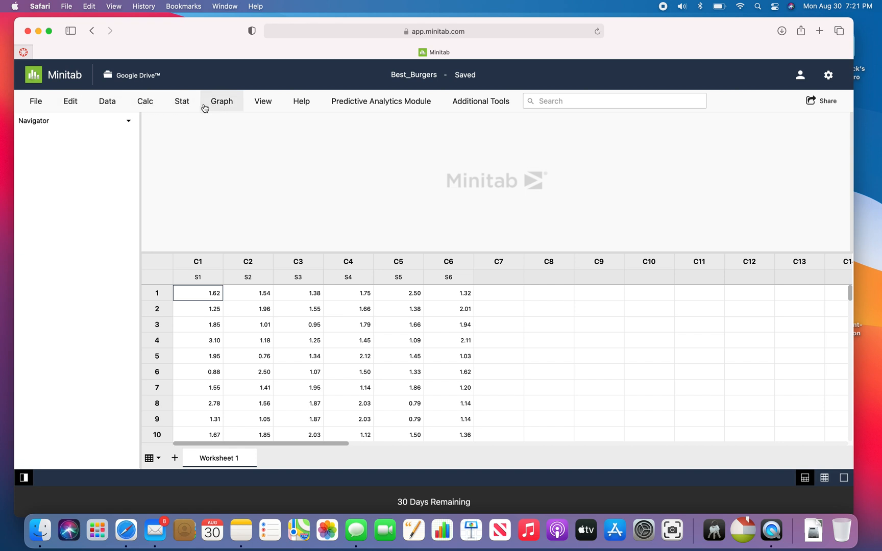
# Step: Set up an Xbar-R chart with subgroups in rows of columns S1-S6
pyautogui.click(180, 101)
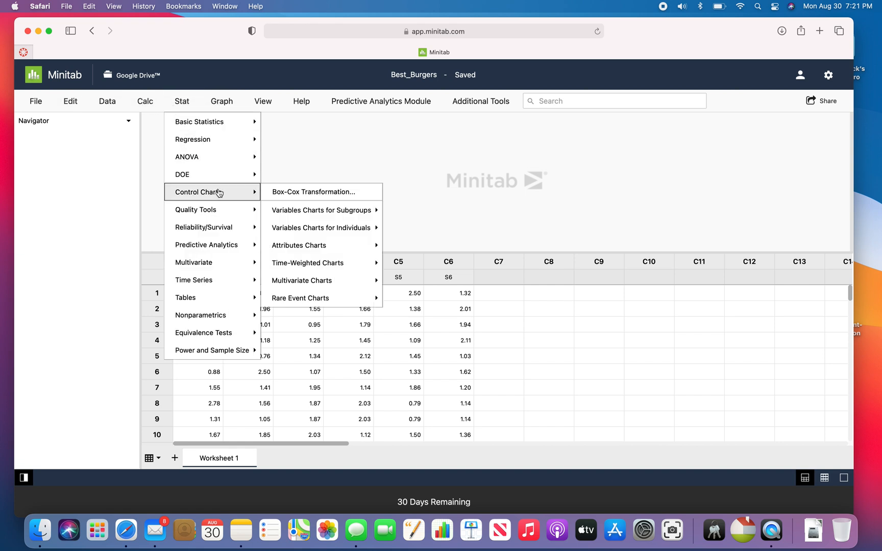
pyautogui.moveTo(323, 211)
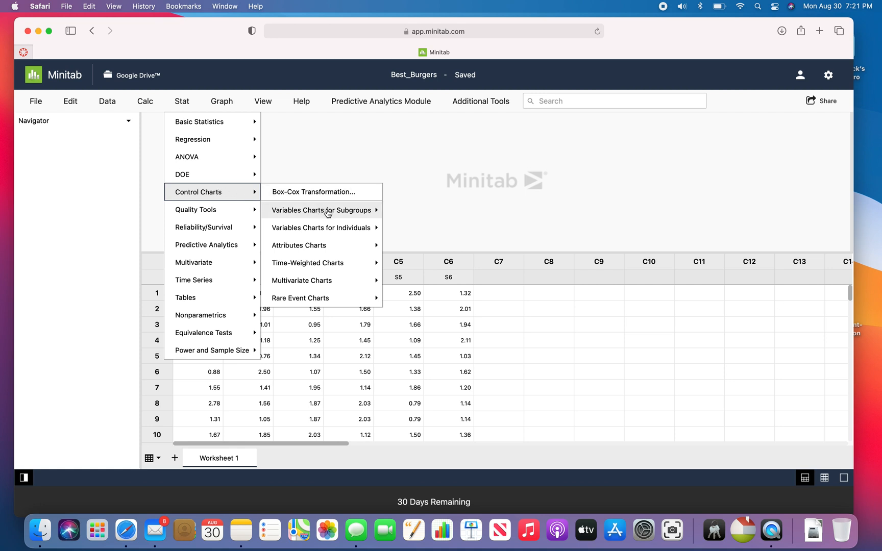
pyautogui.moveTo(323, 210)
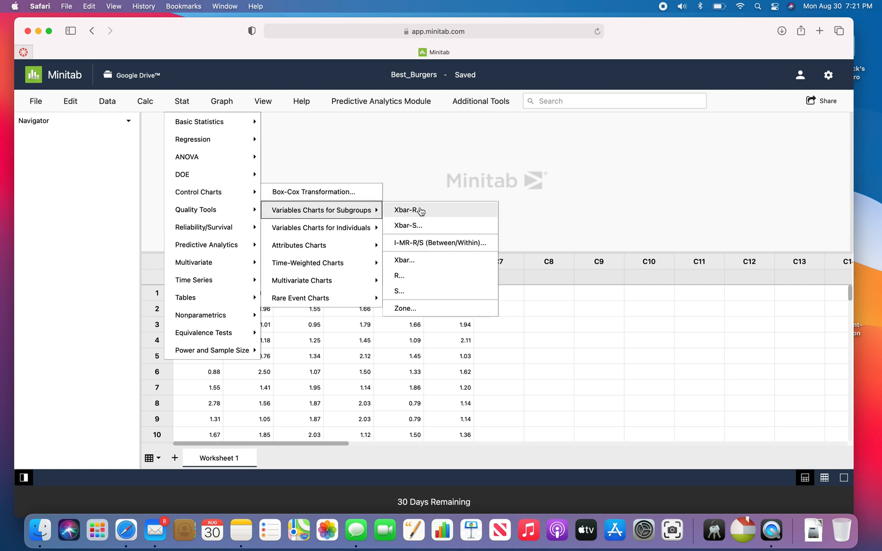
pyautogui.click(406, 210)
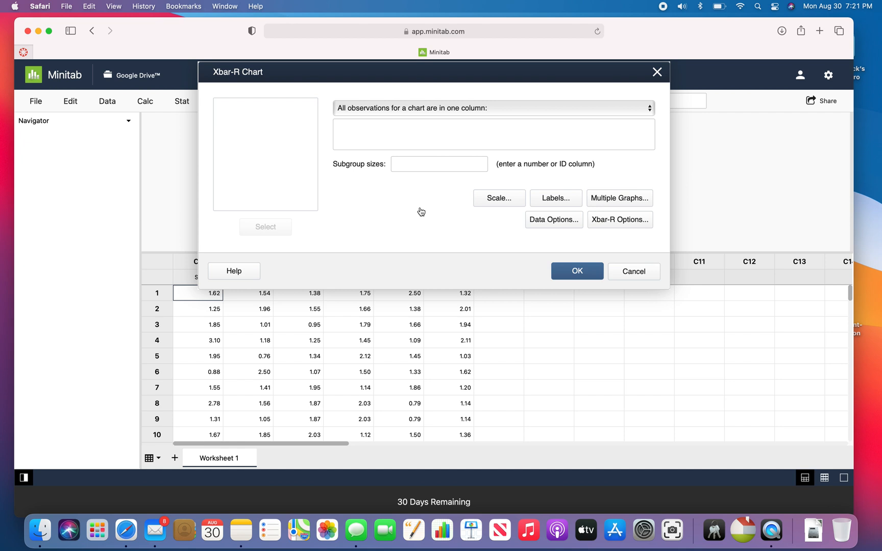
pyautogui.click(493, 109)
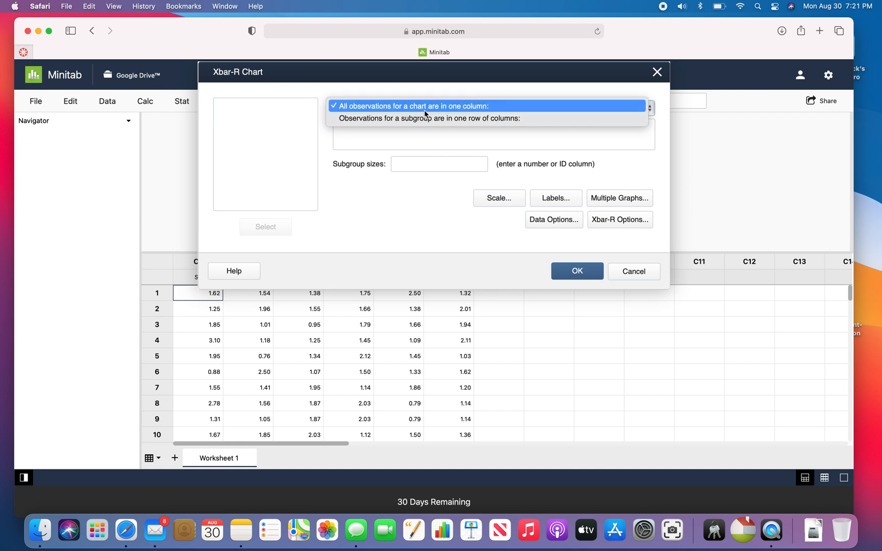
pyautogui.click(429, 119)
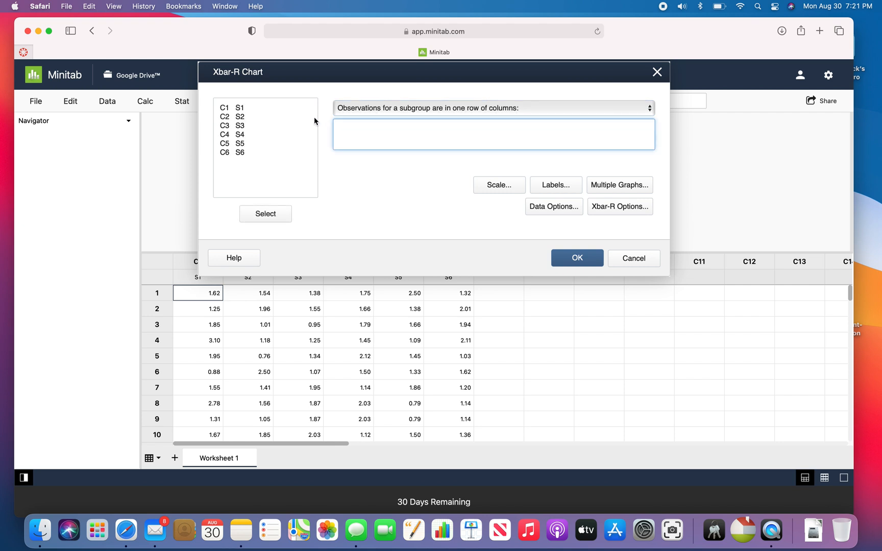
pyautogui.write('S1-S6')
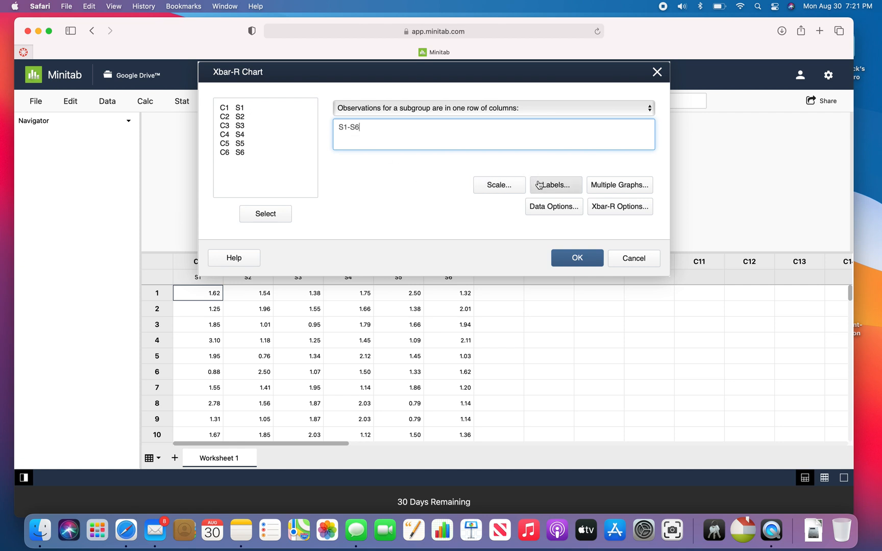
pyautogui.moveTo(508, 207)
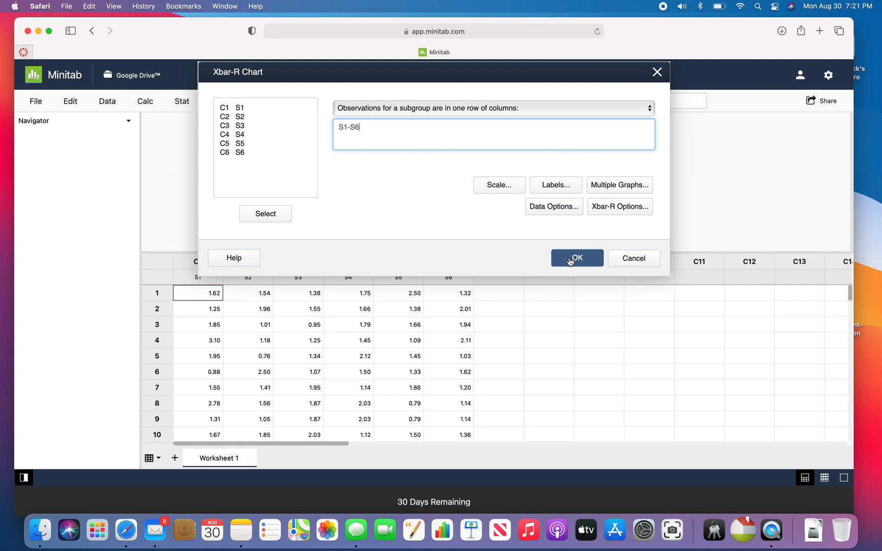
# Step: Generate the Xbar-R chart of S1–S6, then glance at the File menu without choosing anything
pyautogui.click(575, 258)
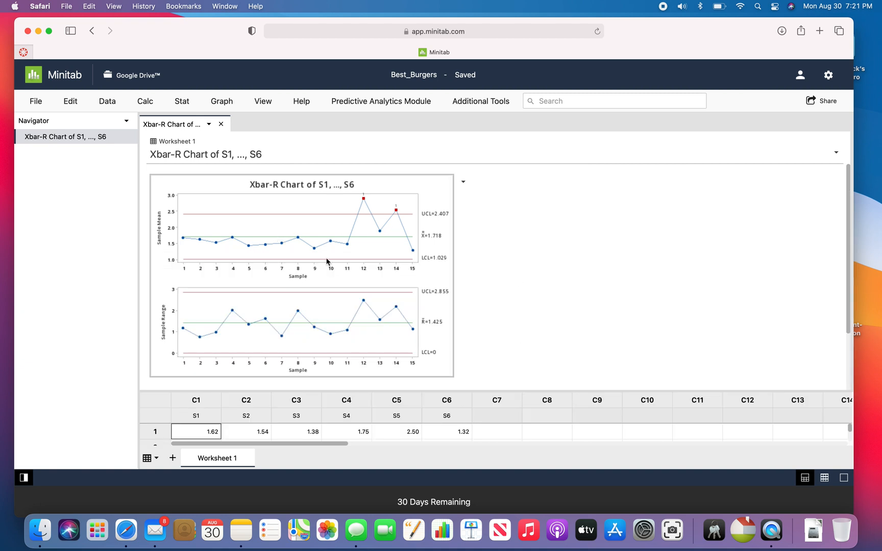
pyautogui.click(35, 101)
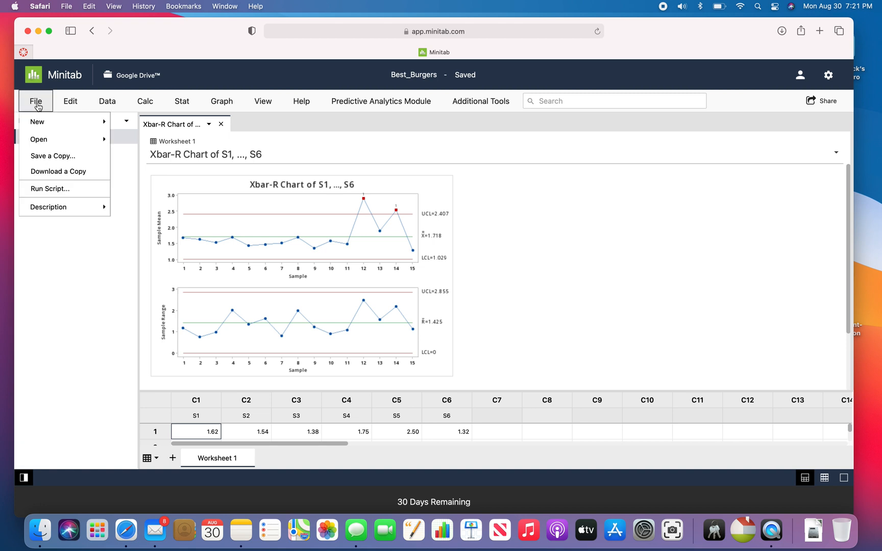
pyautogui.moveTo(52, 156)
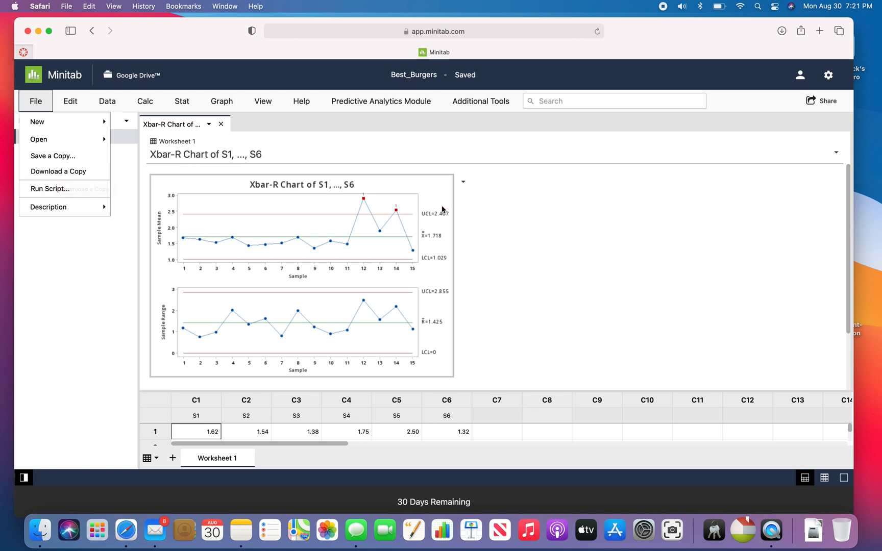
pyautogui.click(35, 101)
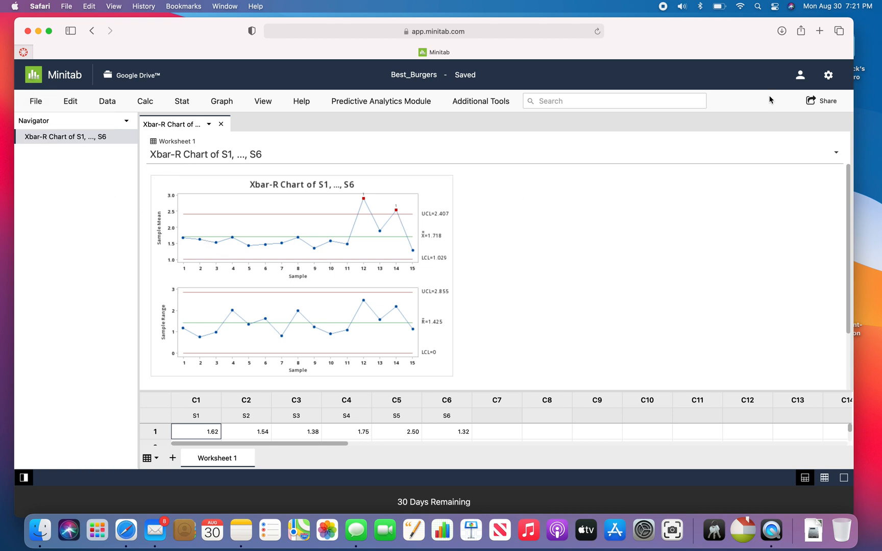
pyautogui.moveTo(773, 165)
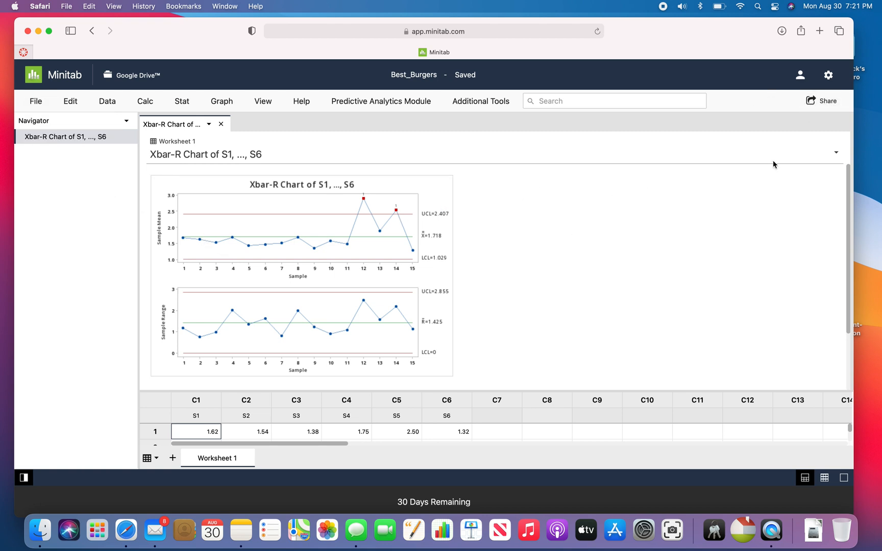
pyautogui.moveTo(698, 237)
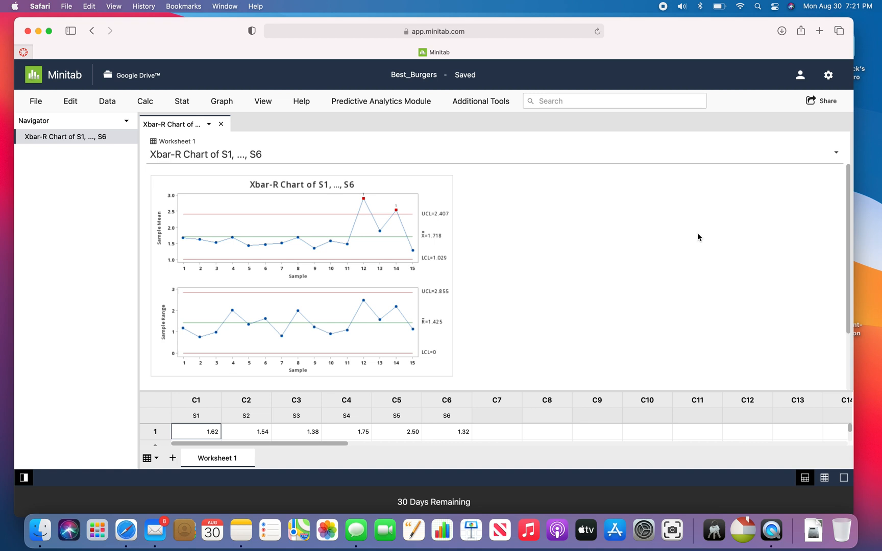